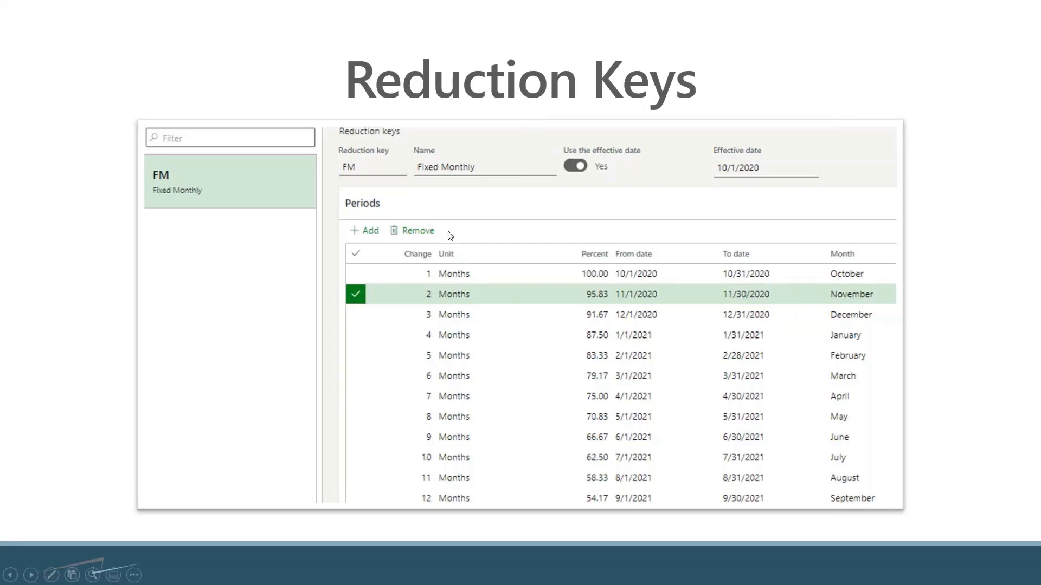
pyautogui.moveTo(412, 281)
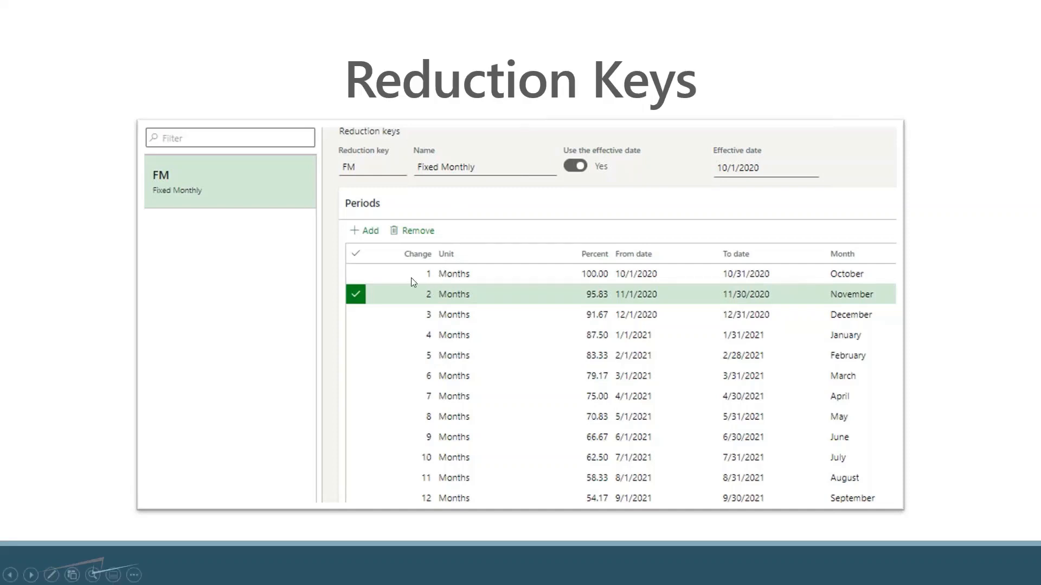
pyautogui.moveTo(649, 275)
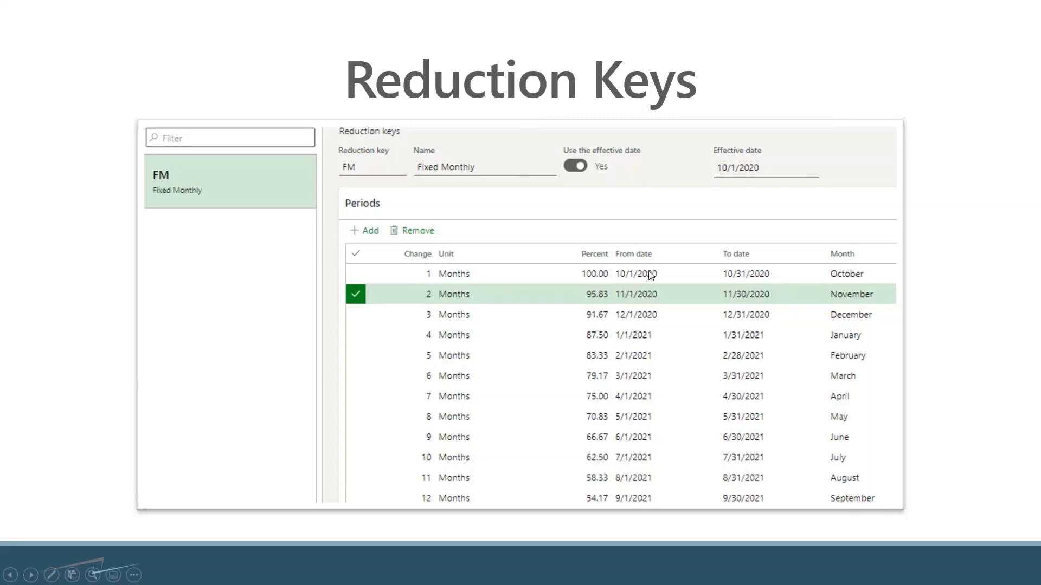
pyautogui.moveTo(647, 254)
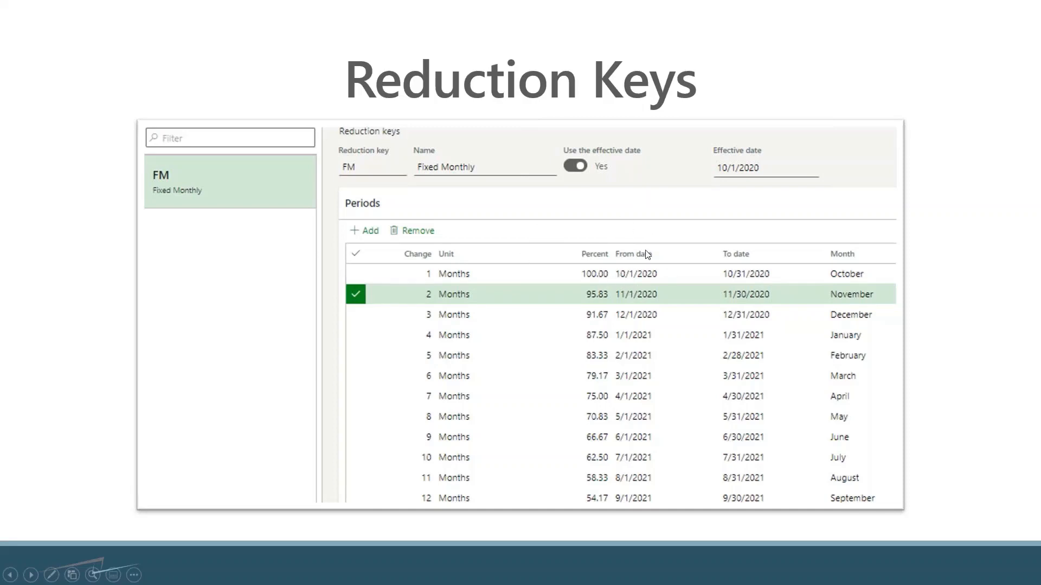
pyautogui.moveTo(622, 263)
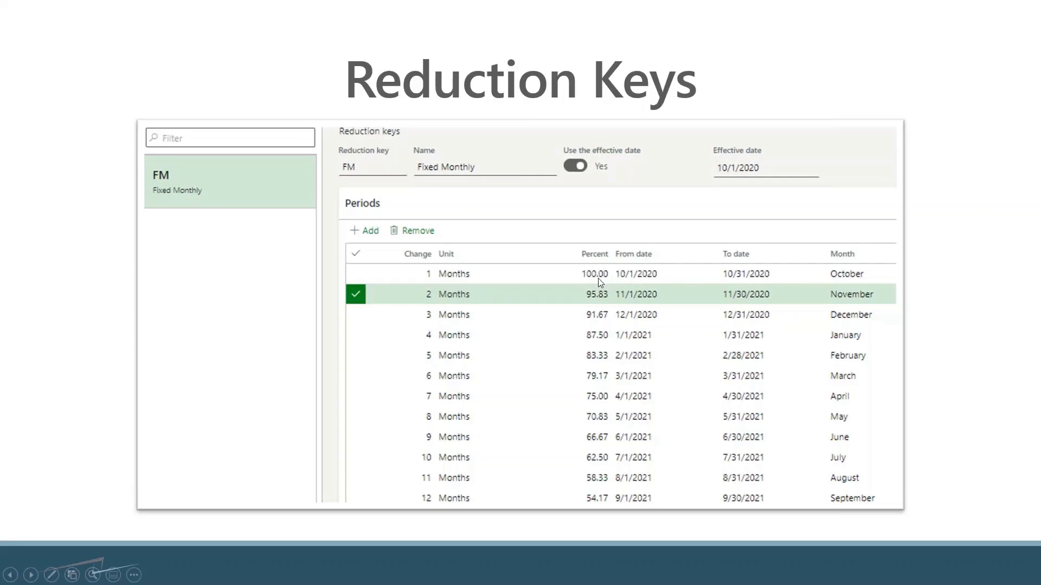
pyautogui.moveTo(739, 284)
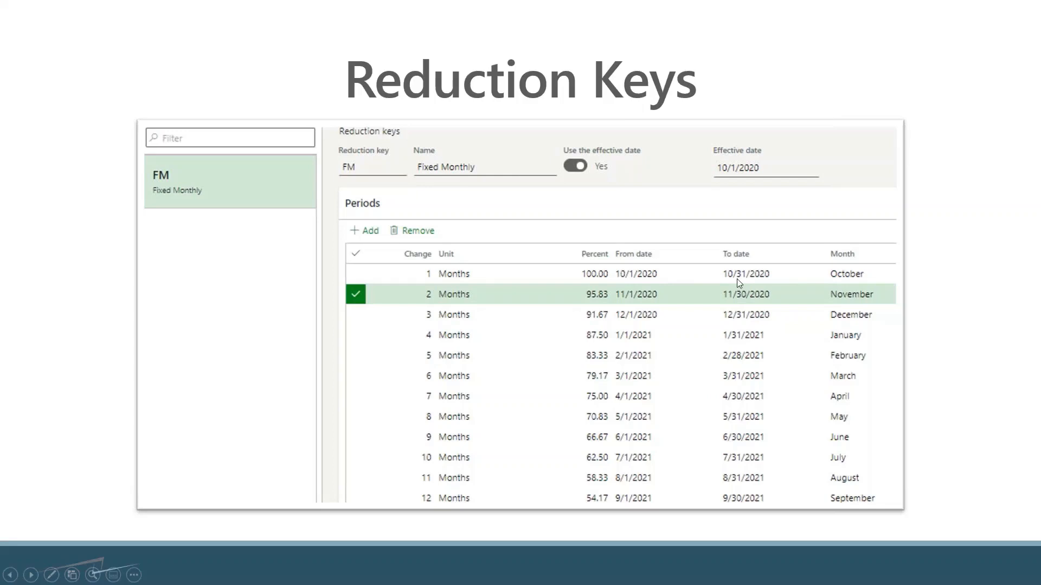
pyautogui.moveTo(688, 289)
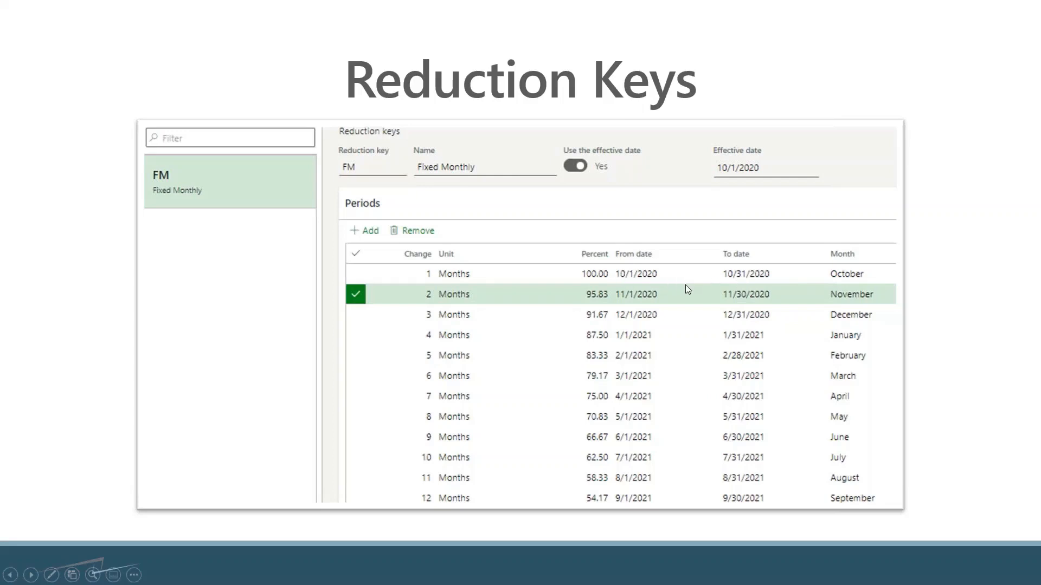
pyautogui.moveTo(589, 278)
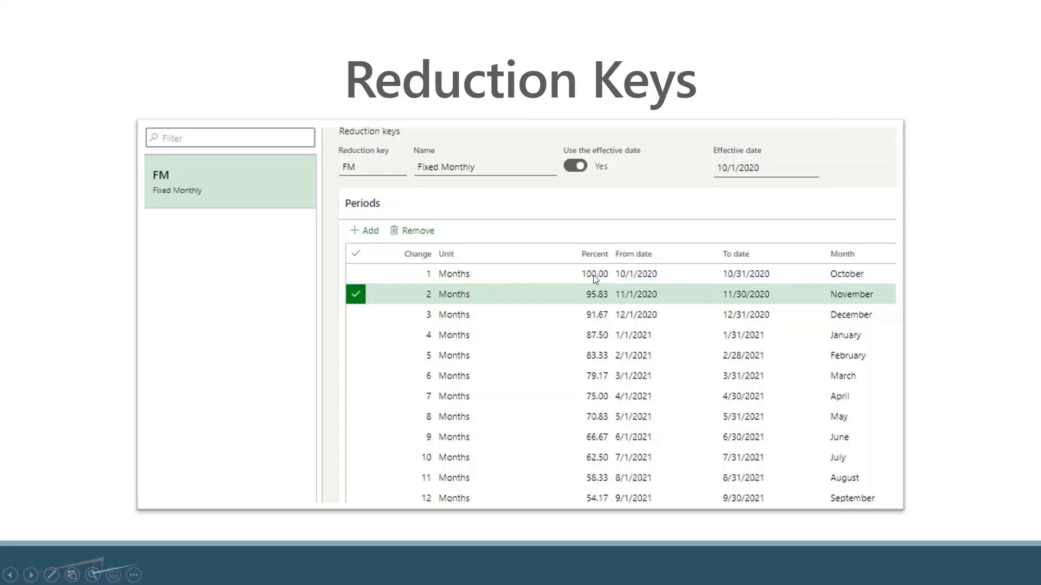
pyautogui.moveTo(609, 278)
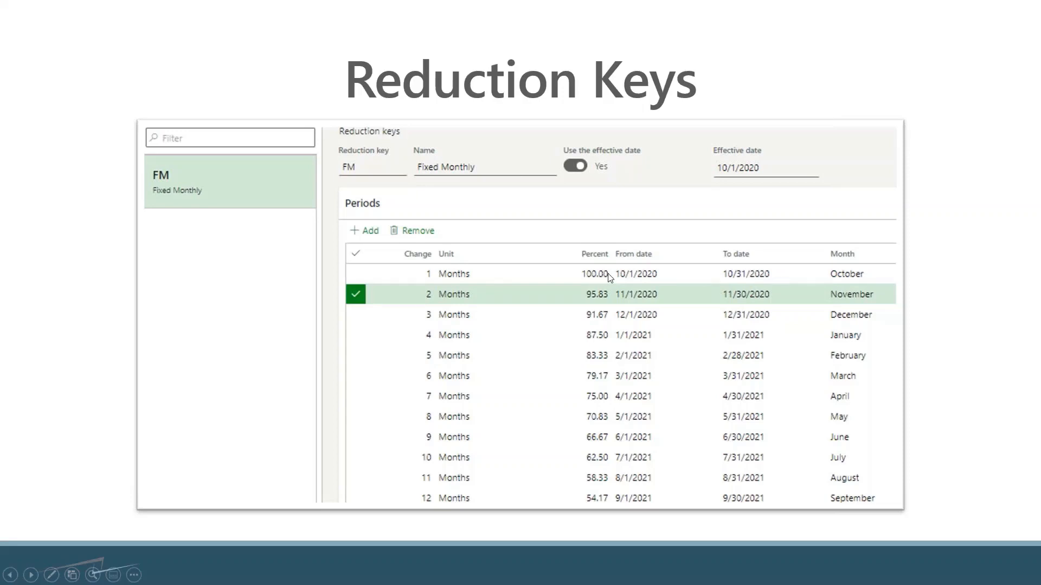
pyautogui.moveTo(623, 268)
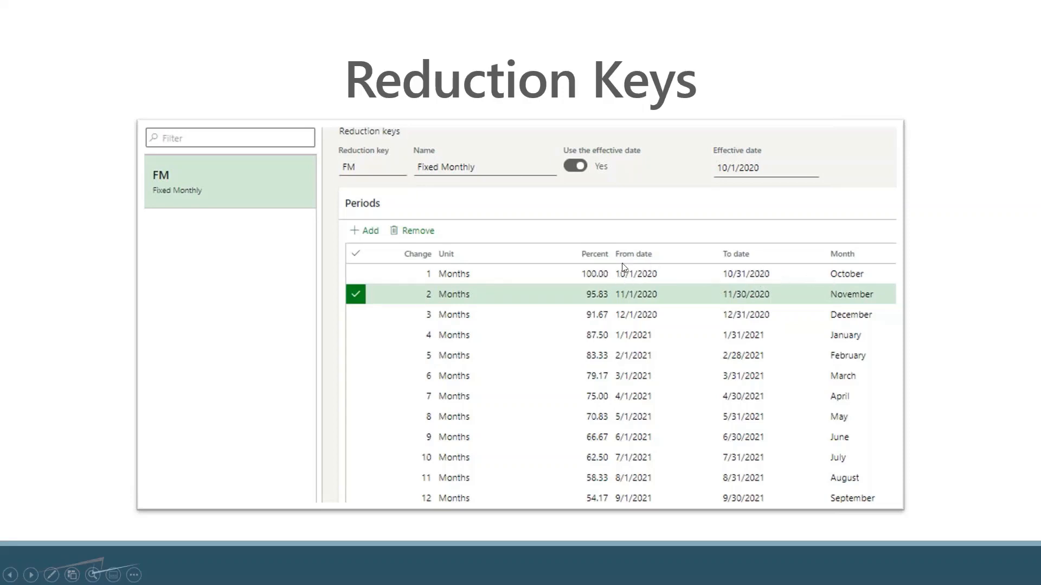
pyautogui.moveTo(629, 279)
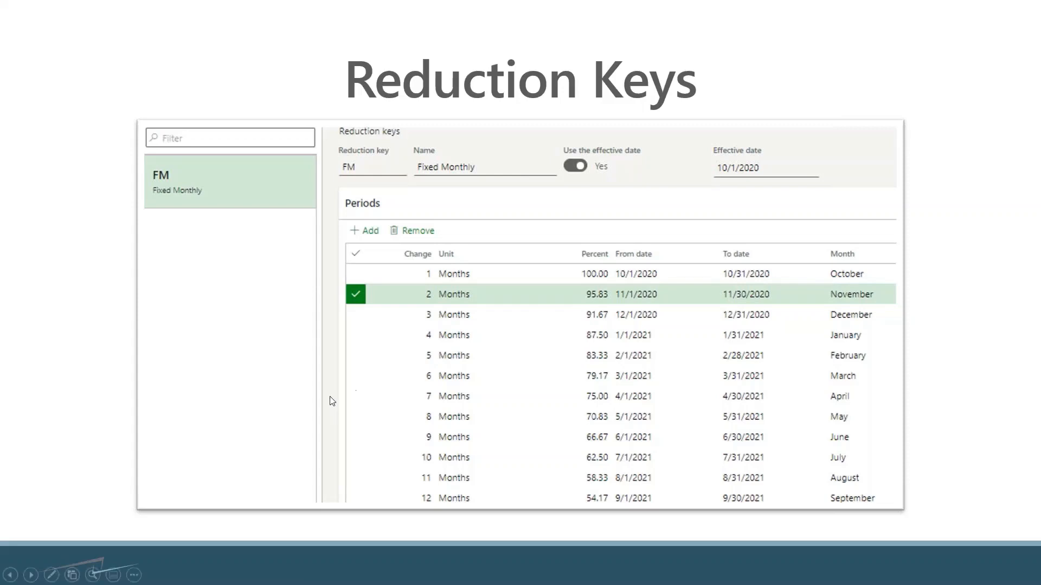
pyautogui.moveTo(573, 417)
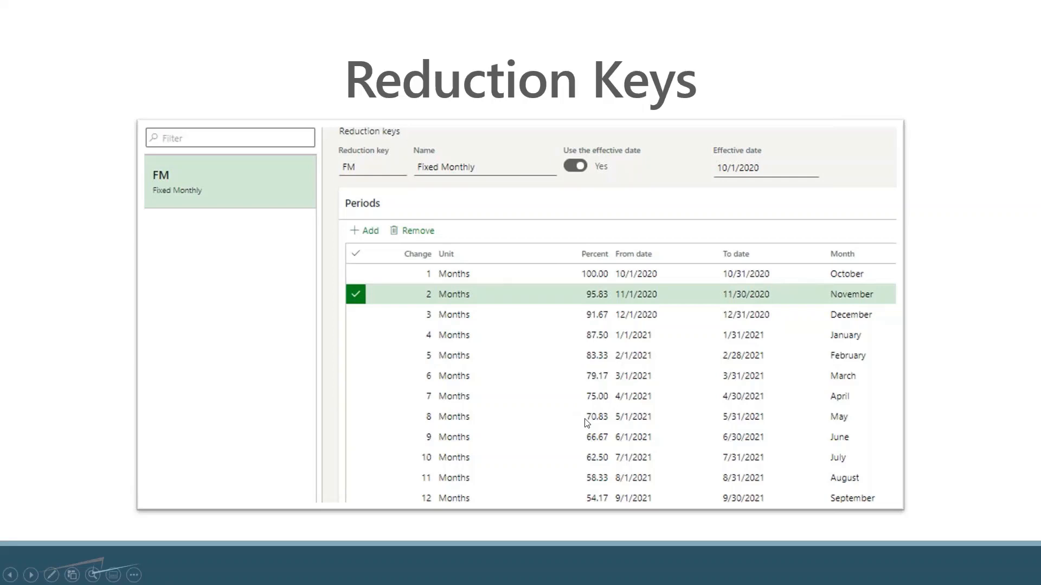
pyautogui.moveTo(594, 251)
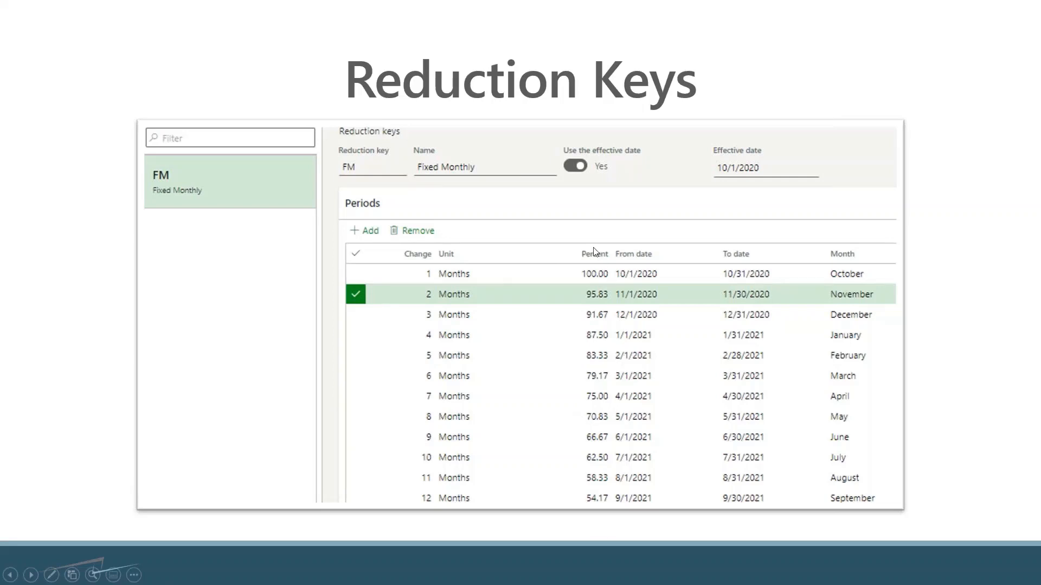
pyautogui.moveTo(583, 440)
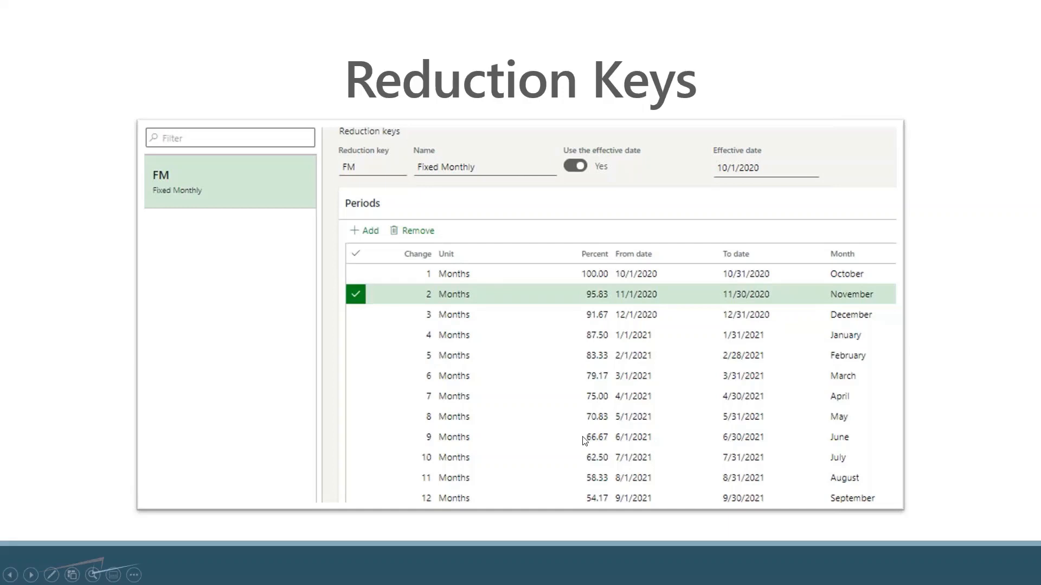
pyautogui.moveTo(496, 466)
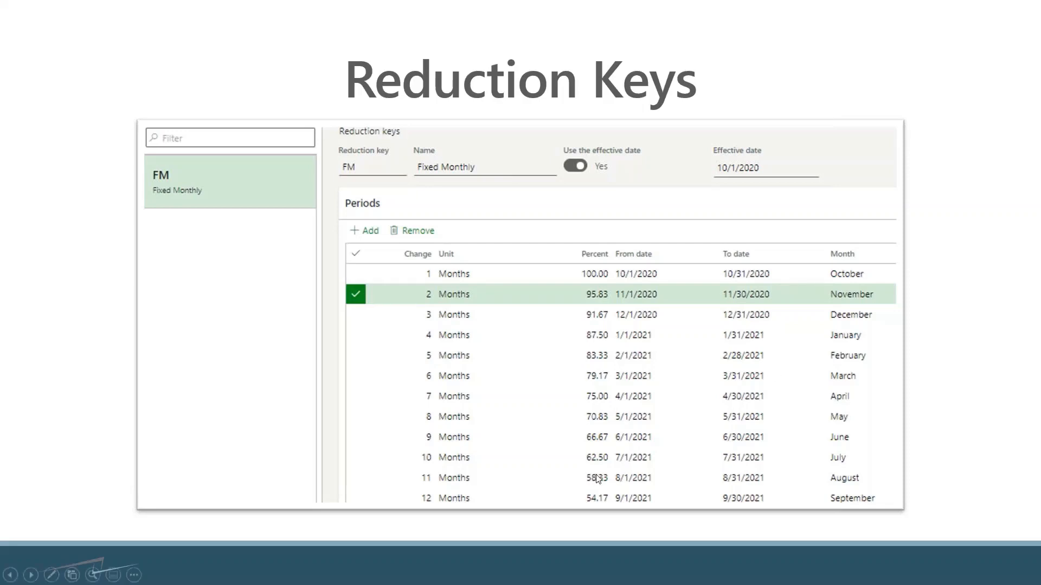
pyautogui.moveTo(462, 365)
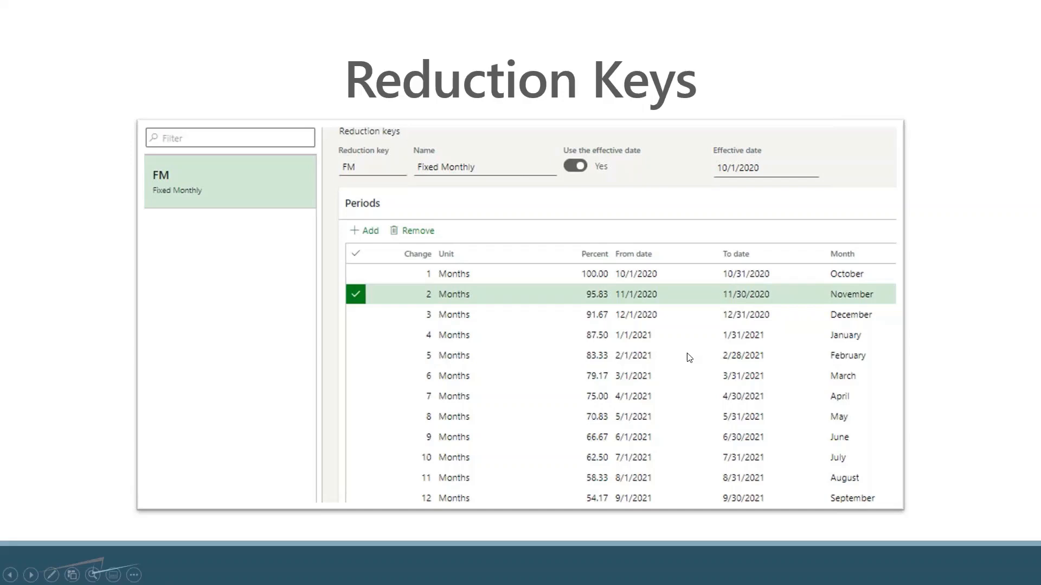
pyautogui.moveTo(792, 295)
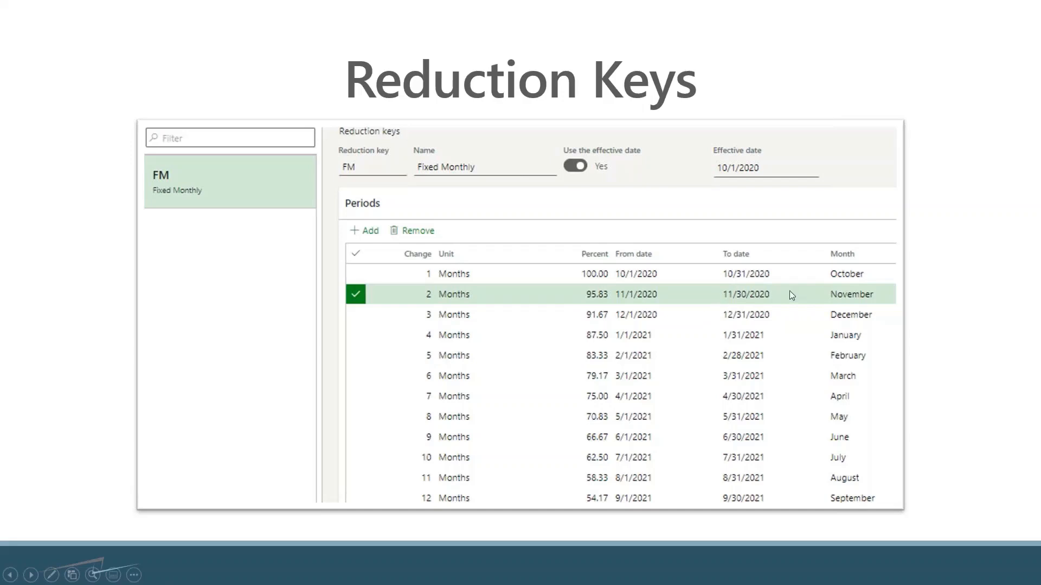
pyautogui.moveTo(635, 281)
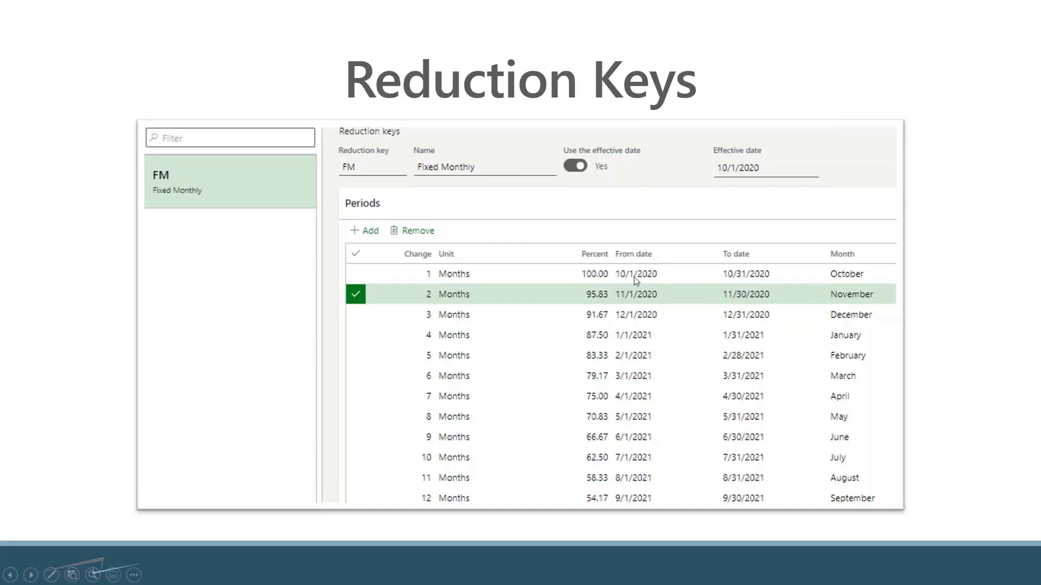
pyautogui.moveTo(748, 279)
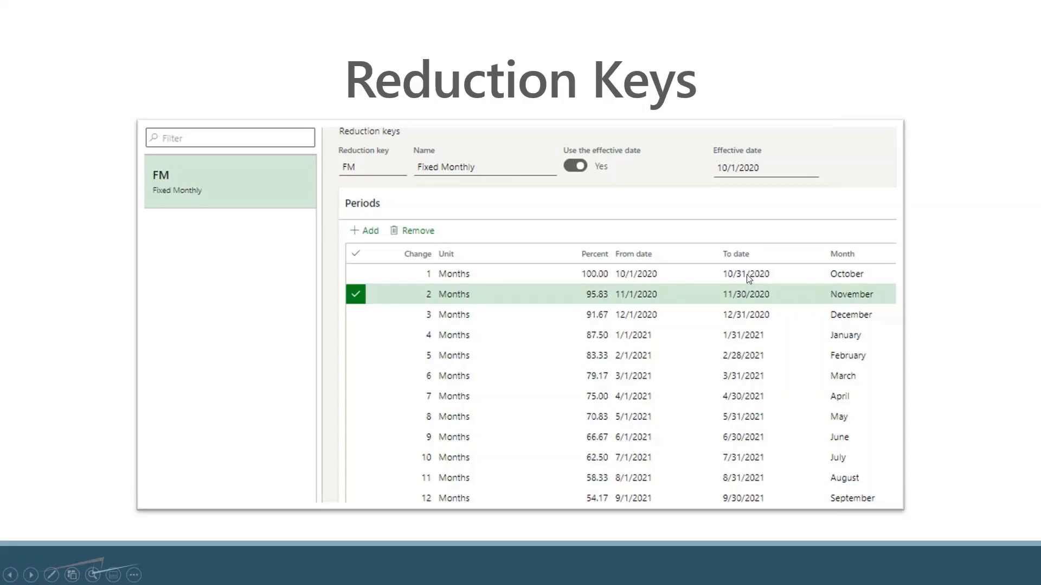